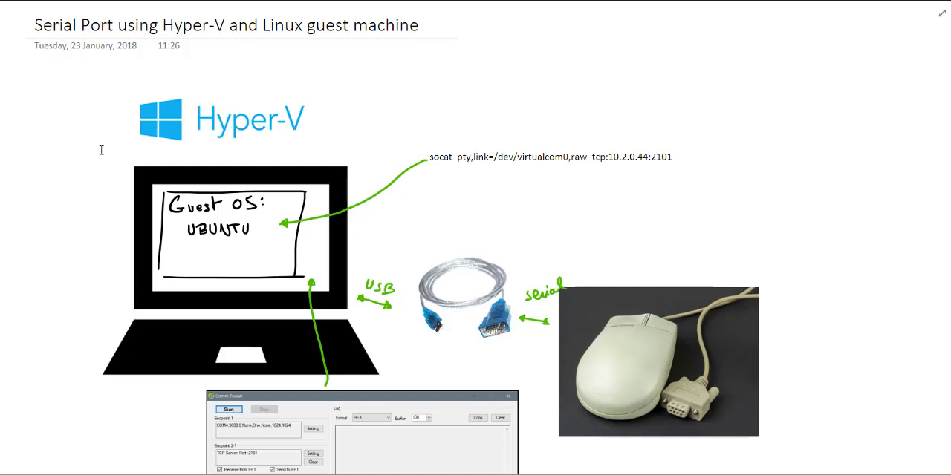
mouse_move(290, 333)
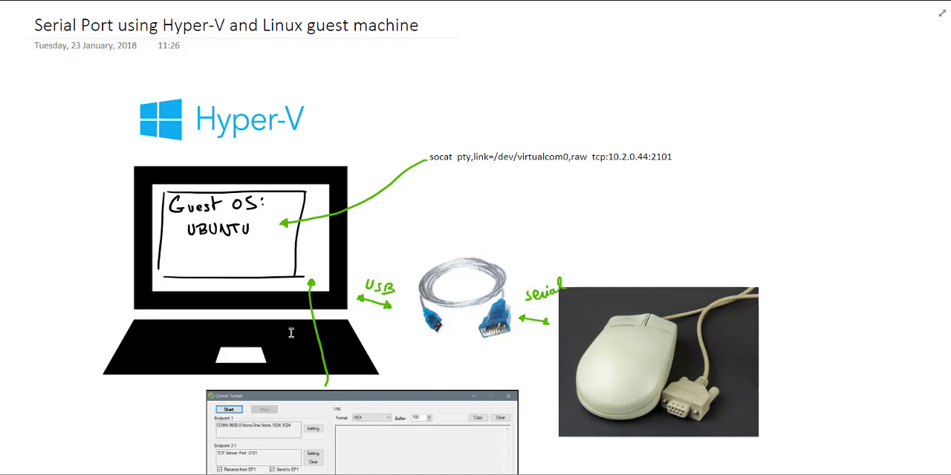
mouse_move(409, 314)
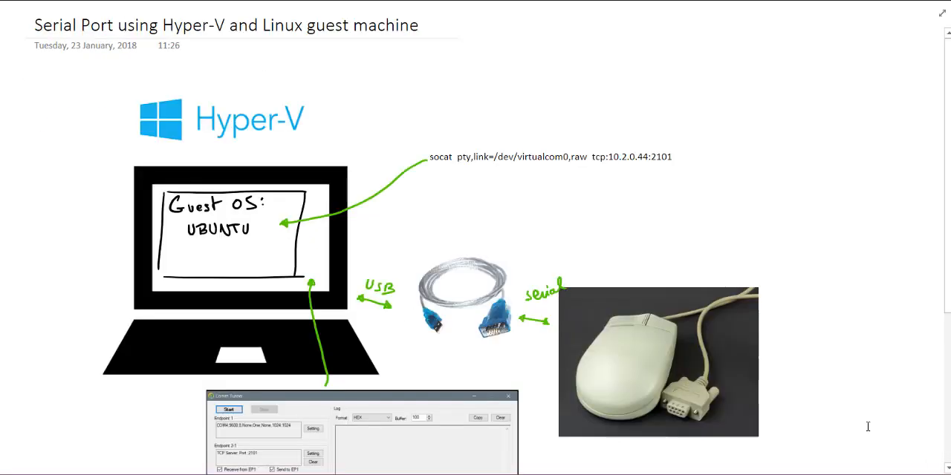
Review the Comm Tunnel window and scroll through its endpoint list before configuring
click(463, 297)
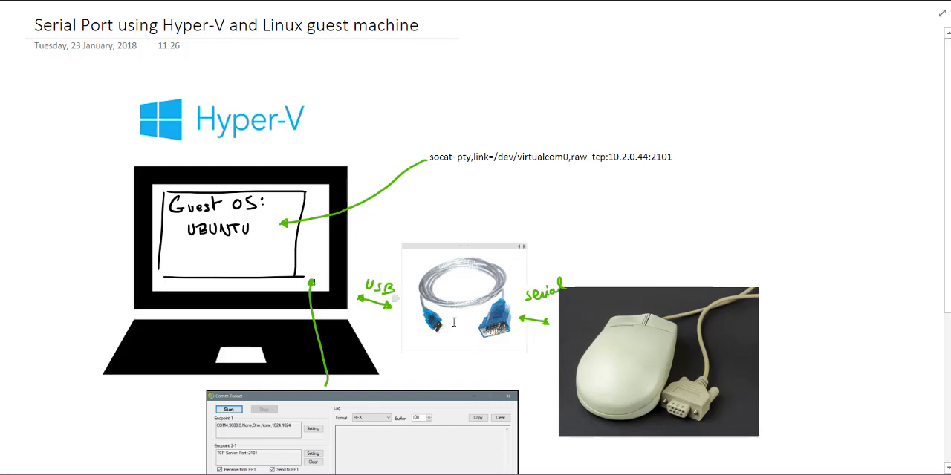
mouse_move(460, 295)
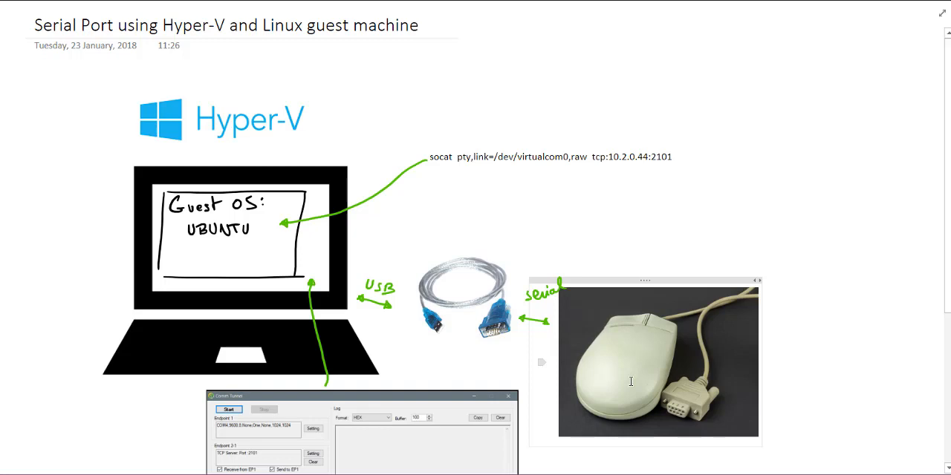
mouse_move(567, 399)
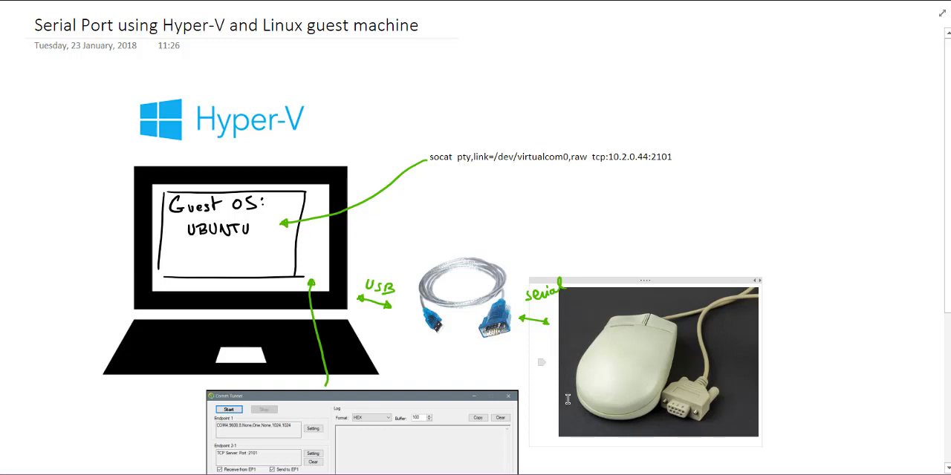
scroll(down, 3)
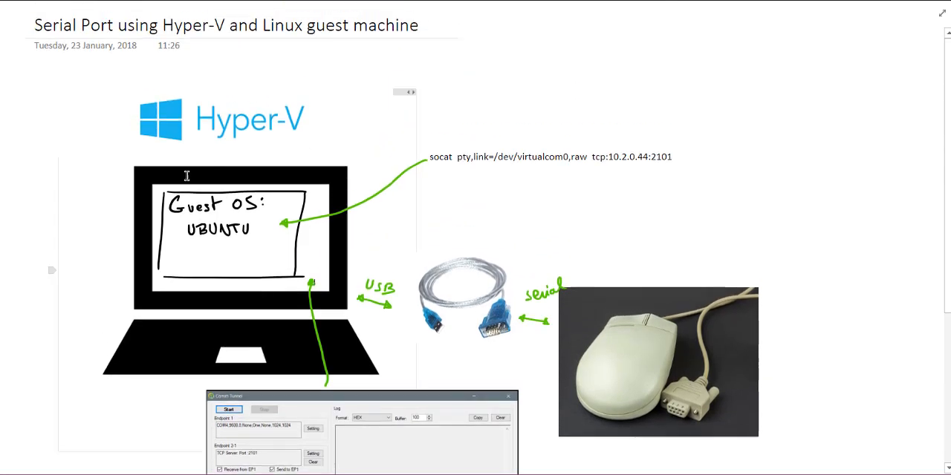
mouse_move(238, 248)
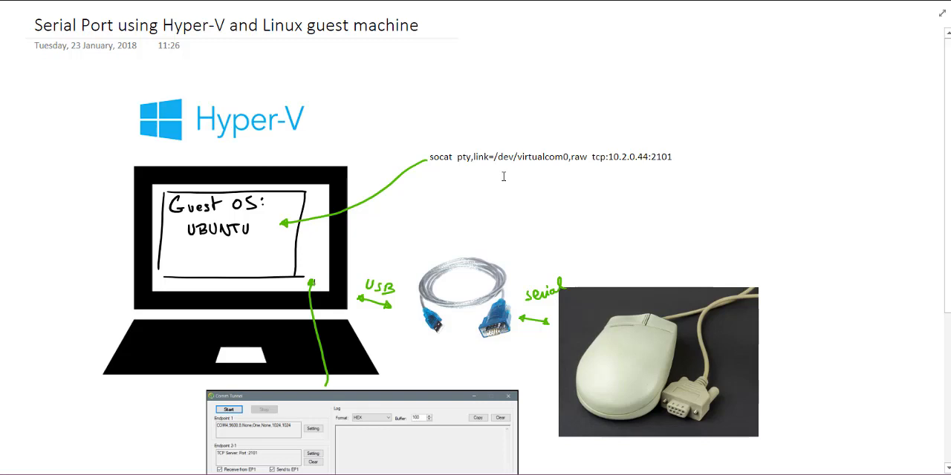
click(550, 157)
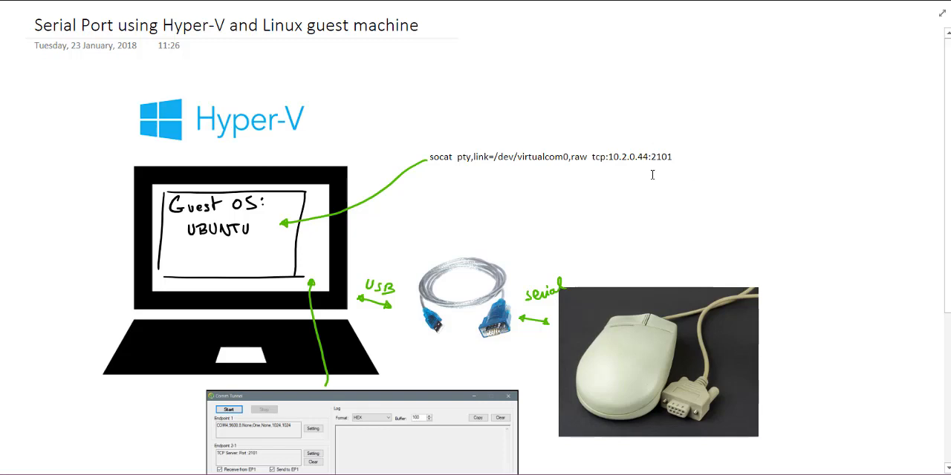
mouse_move(594, 187)
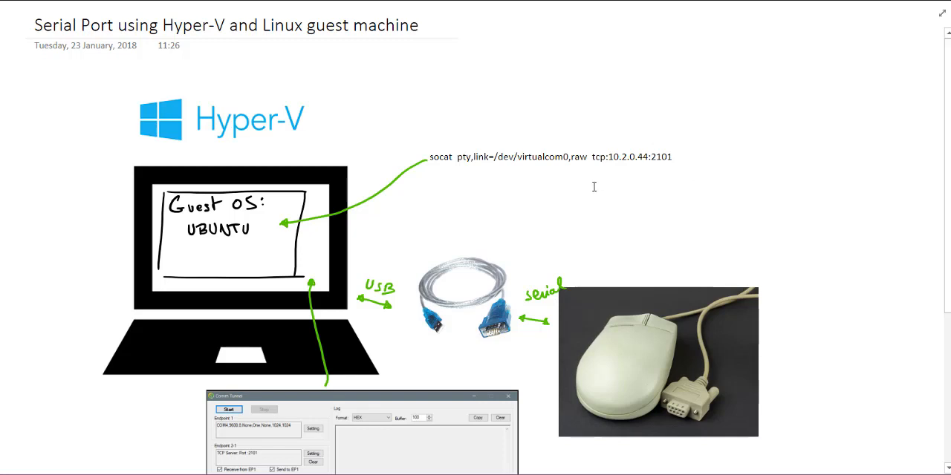
mouse_move(561, 191)
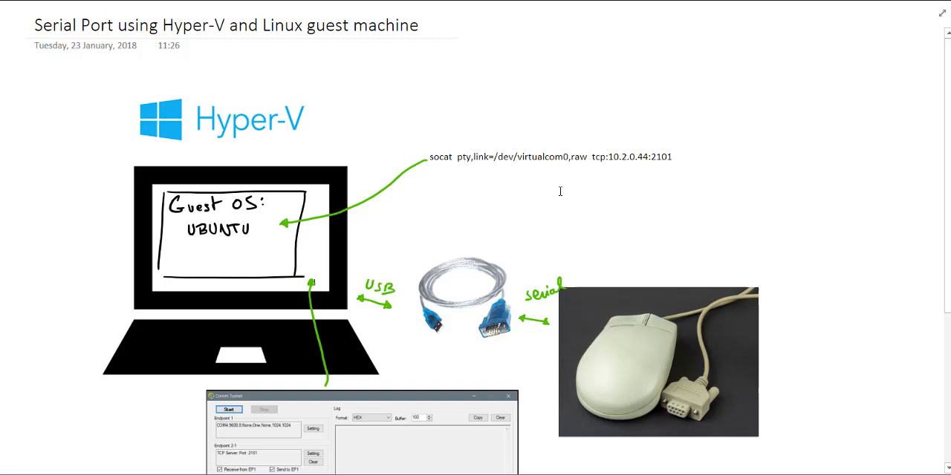
mouse_move(766, 129)
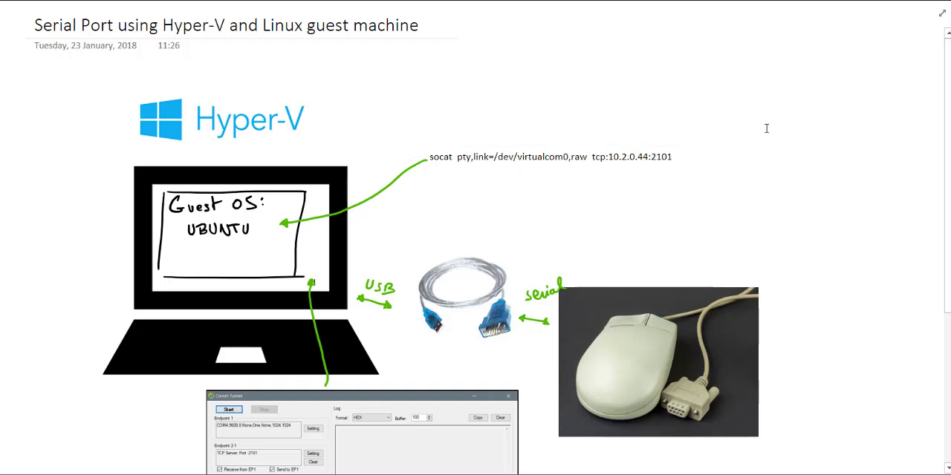
scroll(down, 3)
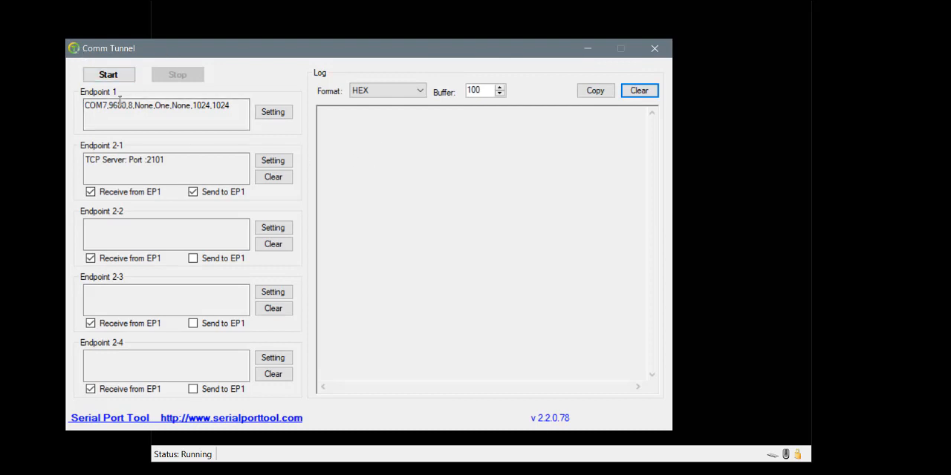
Check the COM7 serial endpoint settings, keeping the baud rate at 9600
click(273, 112)
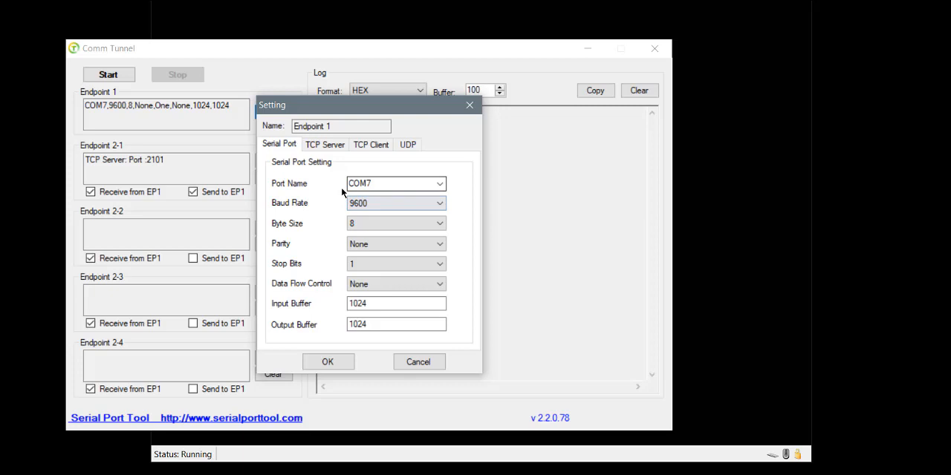
click(440, 184)
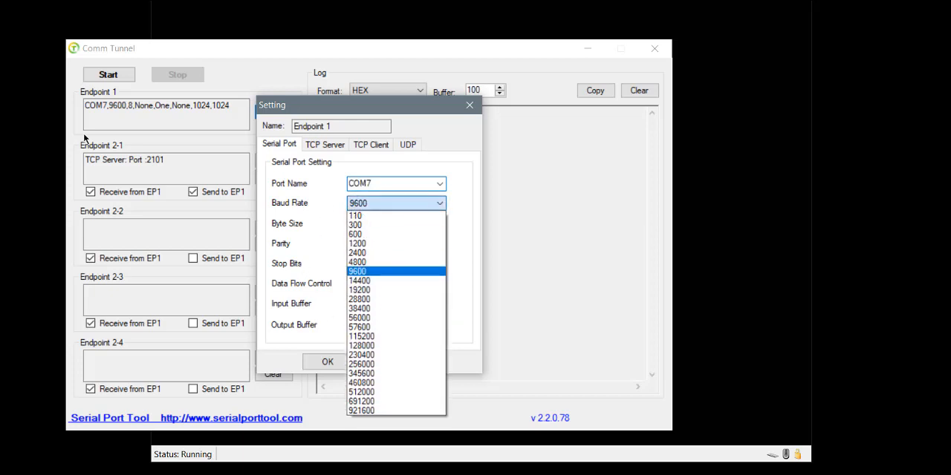
click(356, 270)
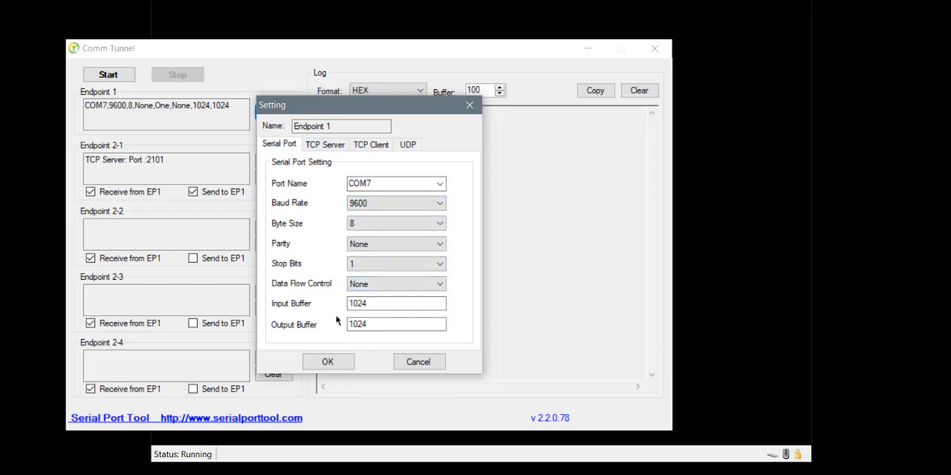
mouse_move(419, 362)
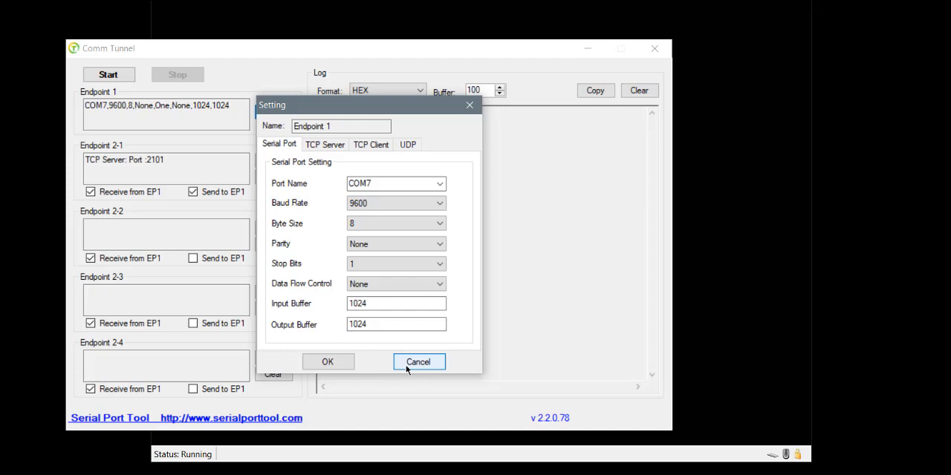
click(419, 362)
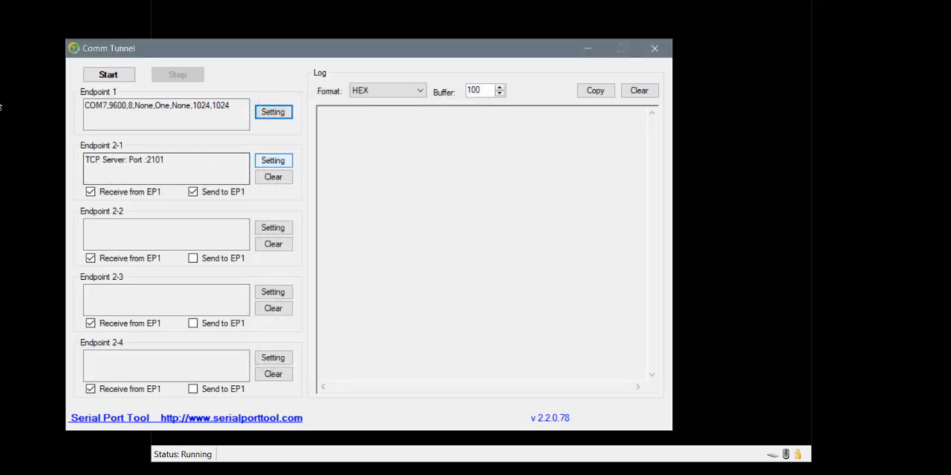
Configure Endpoint 2-1 as a TCP server on port 2101 and start the tunnel
click(273, 160)
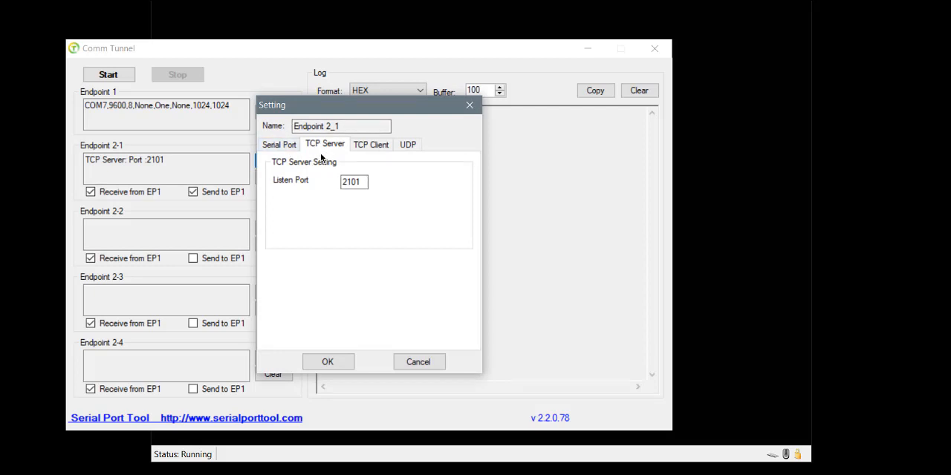
mouse_move(347, 215)
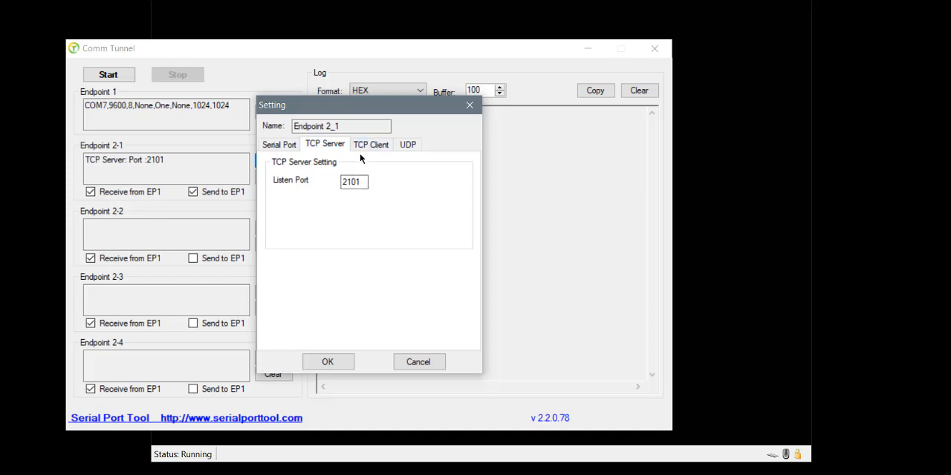
mouse_move(375, 174)
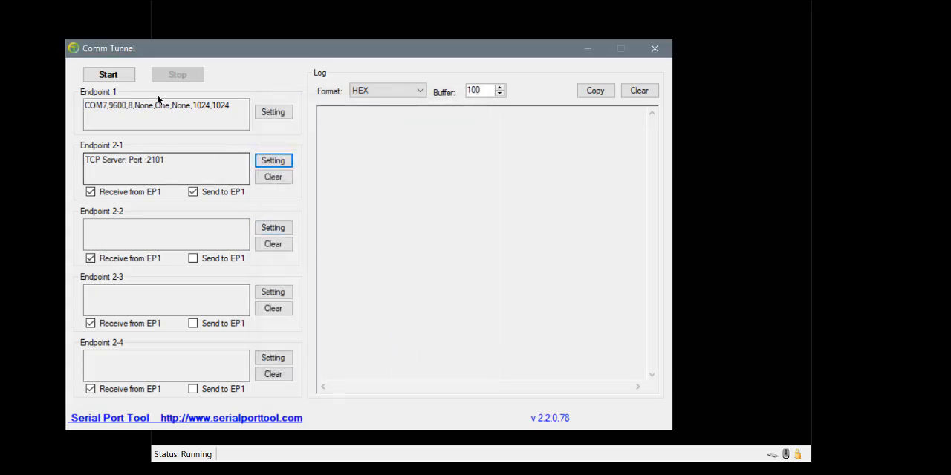
click(107, 74)
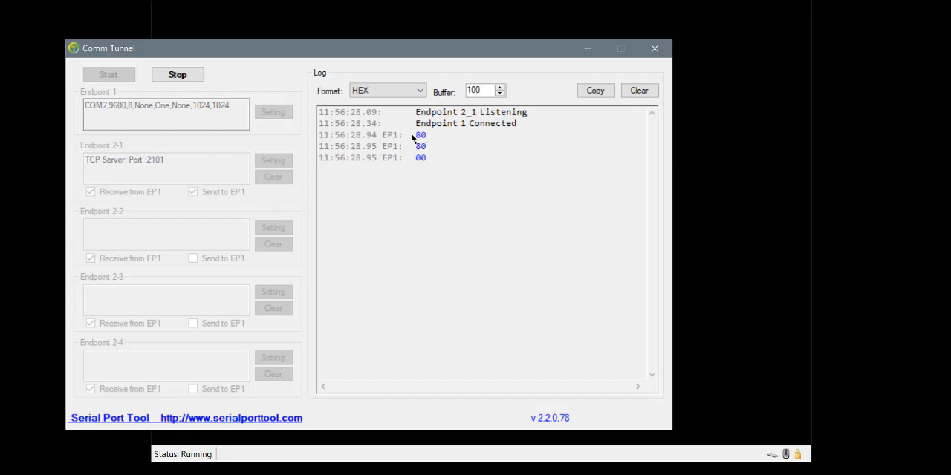
mouse_move(423, 152)
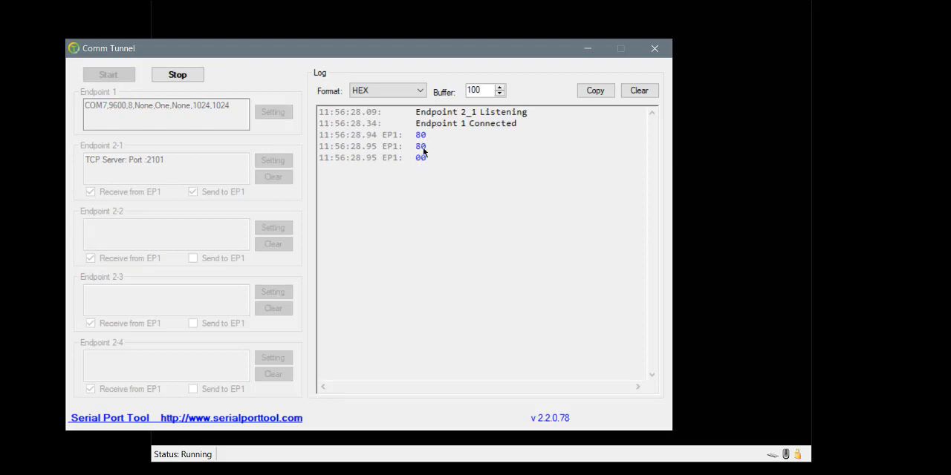
mouse_move(419, 164)
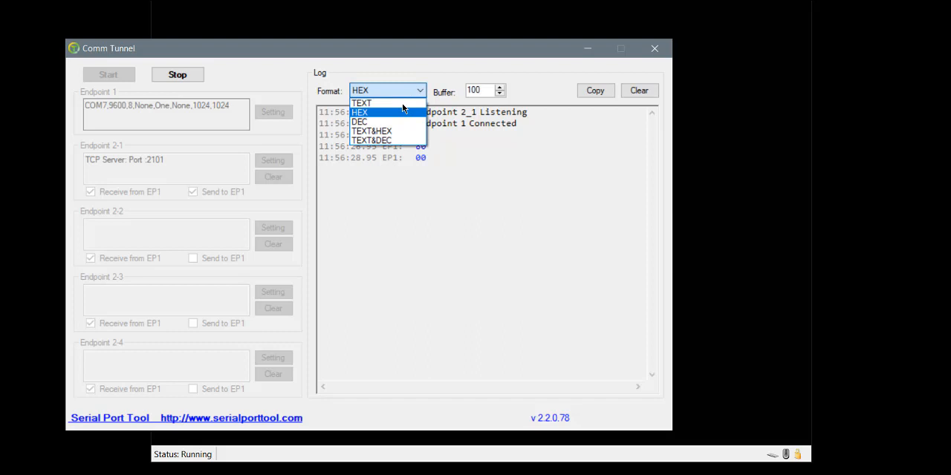
View the incoming EP1 bytes in HEX, TEXT, DEC and TEXT&DEC formats, ending on HEX
click(360, 111)
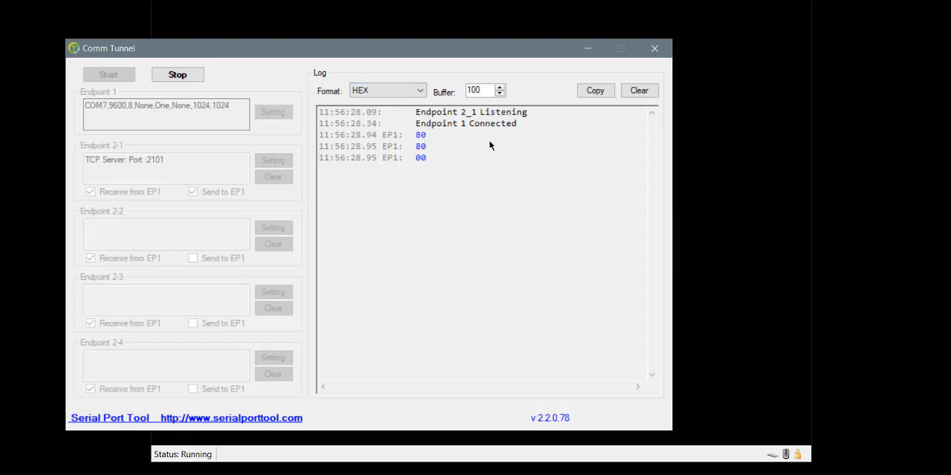
mouse_move(412, 129)
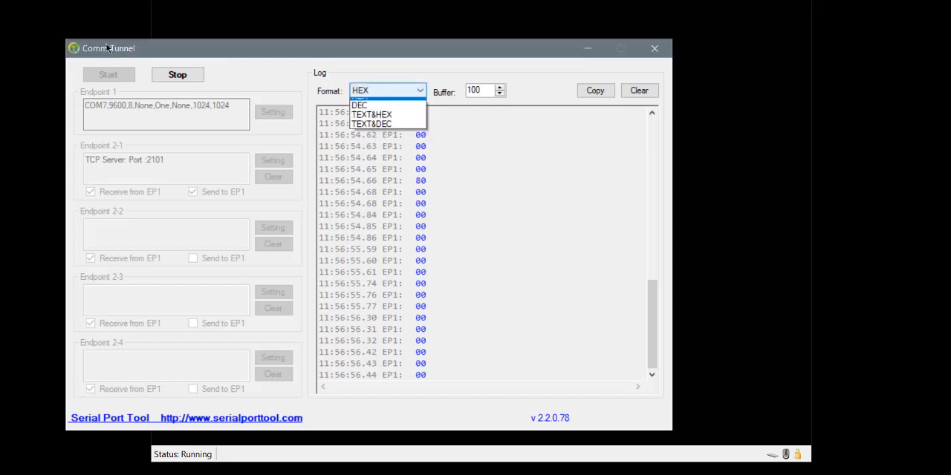
click(364, 96)
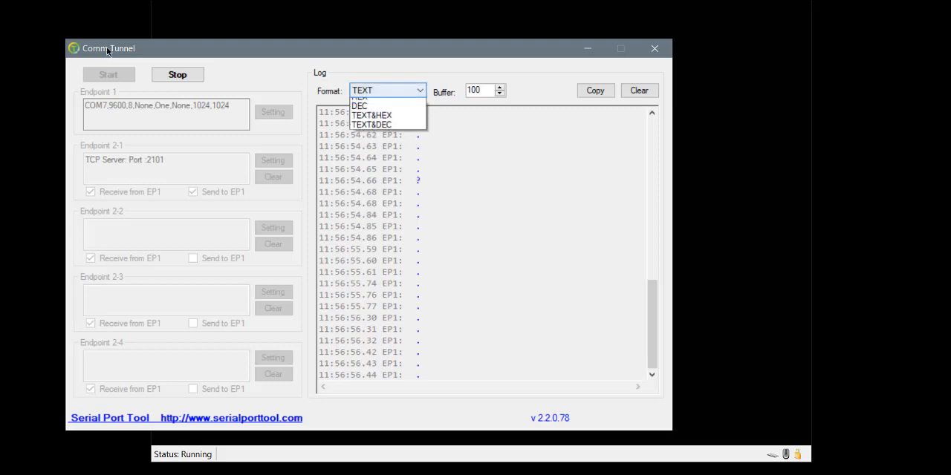
click(359, 106)
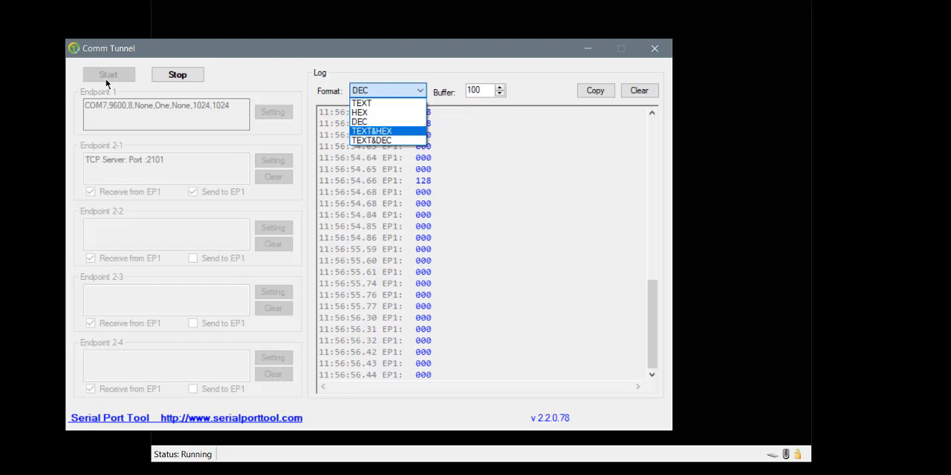
click(372, 132)
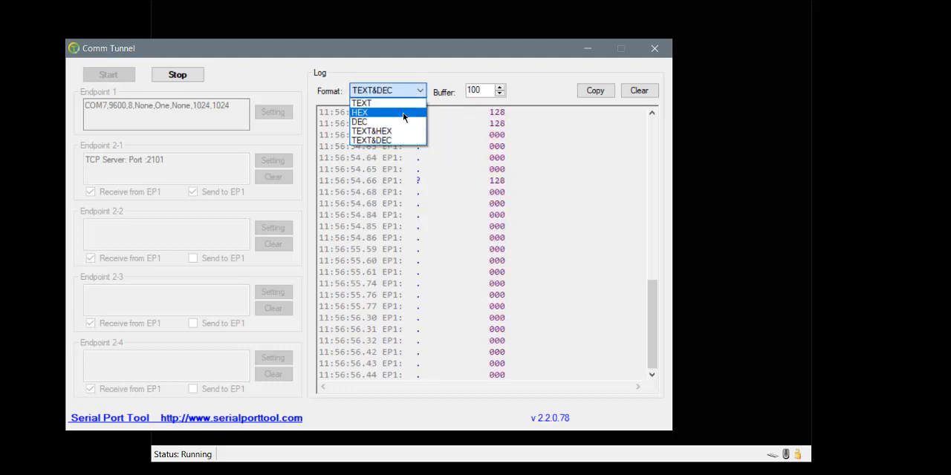
click(360, 112)
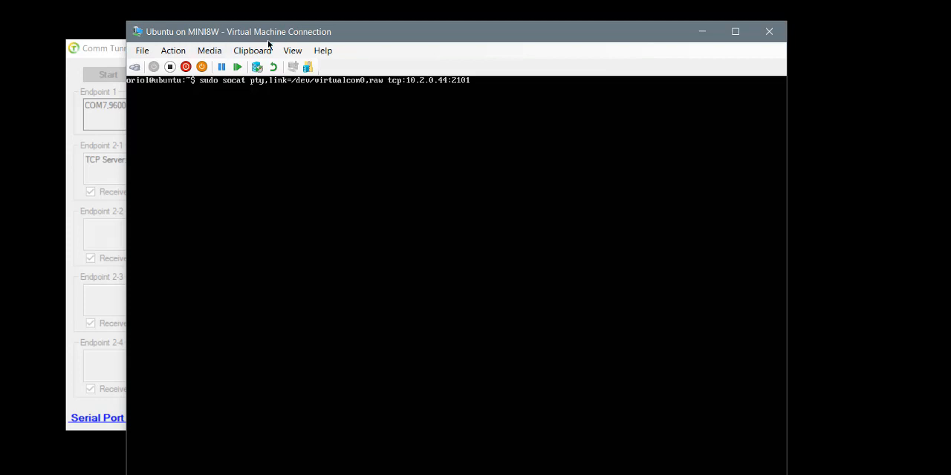
Check the Hyper-V connection app's version via Help > About
click(323, 50)
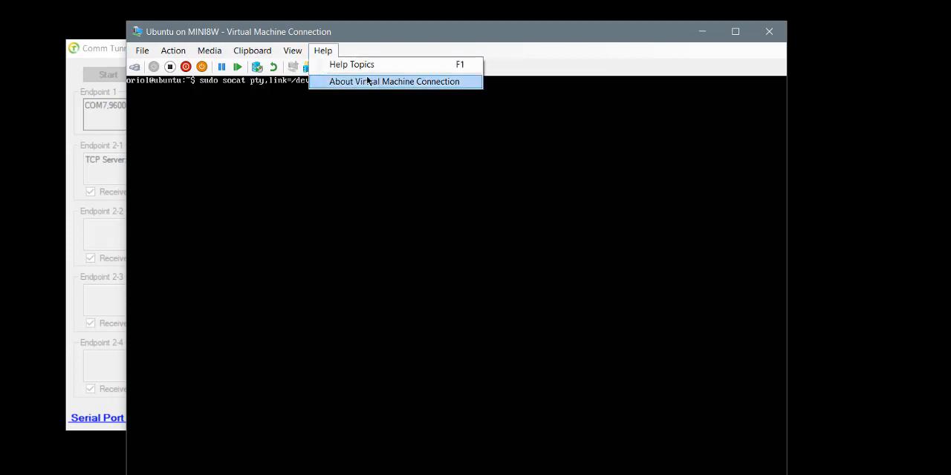
click(394, 81)
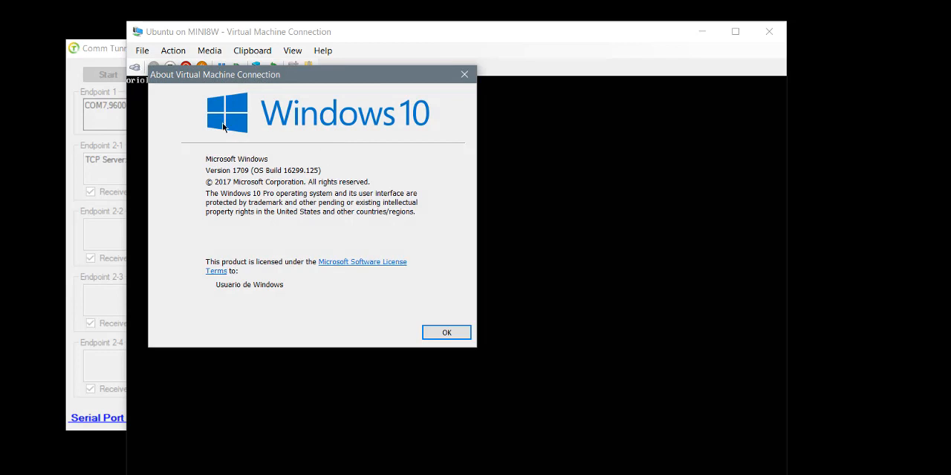
click(446, 332)
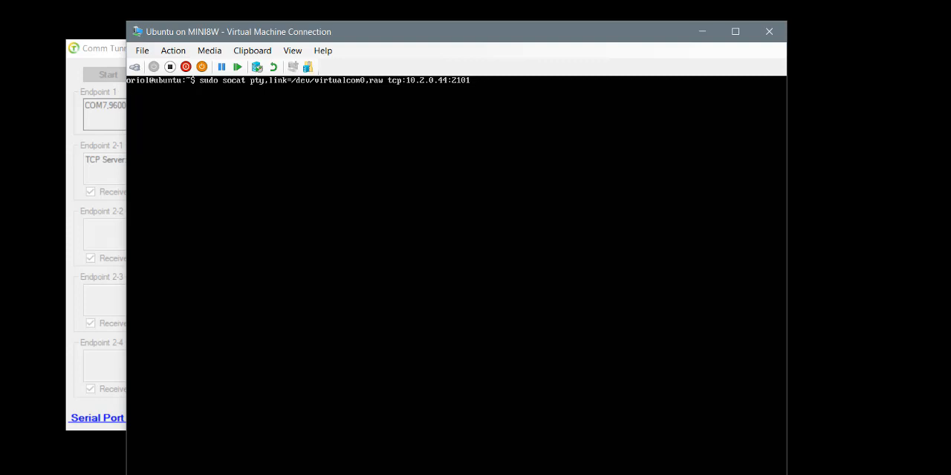
Run sudo cat /dev/virtualcom0 to read mouse bytes, stop it, then pipe it to hexdump
text(sudo cat /dev/virtualcom0)
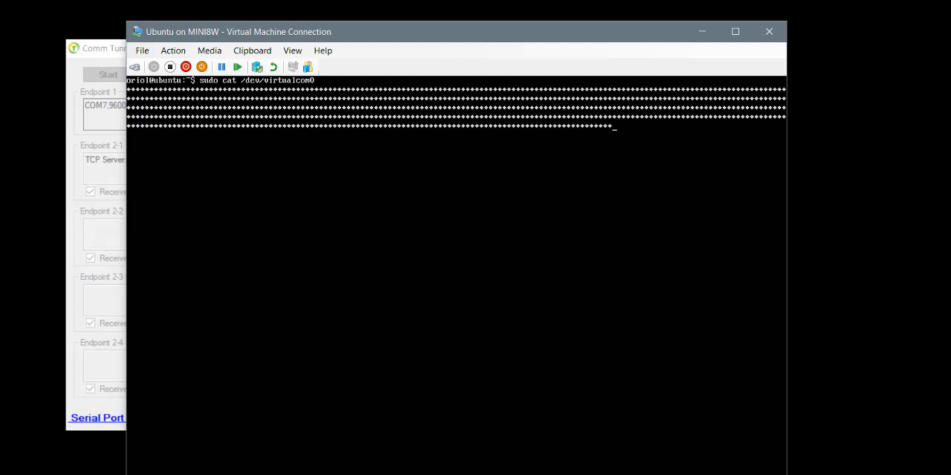
key(ctrl+c)
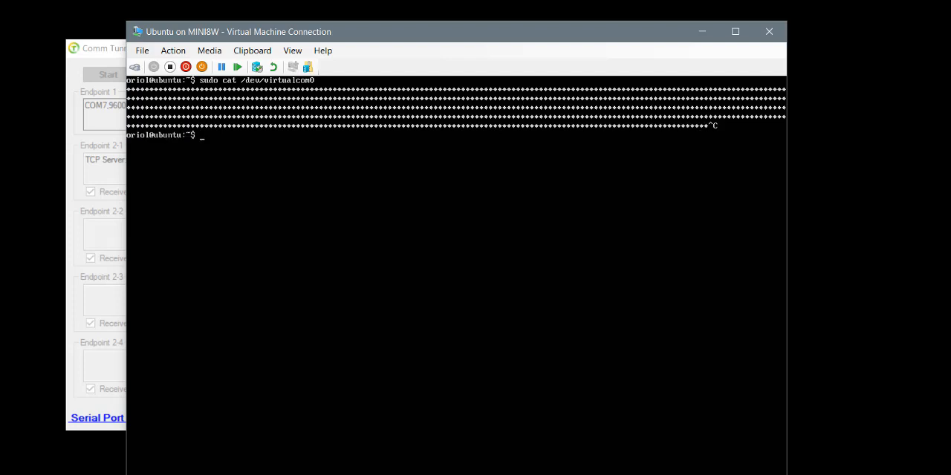
text(sudo cat /dev/virtualcom0 |)
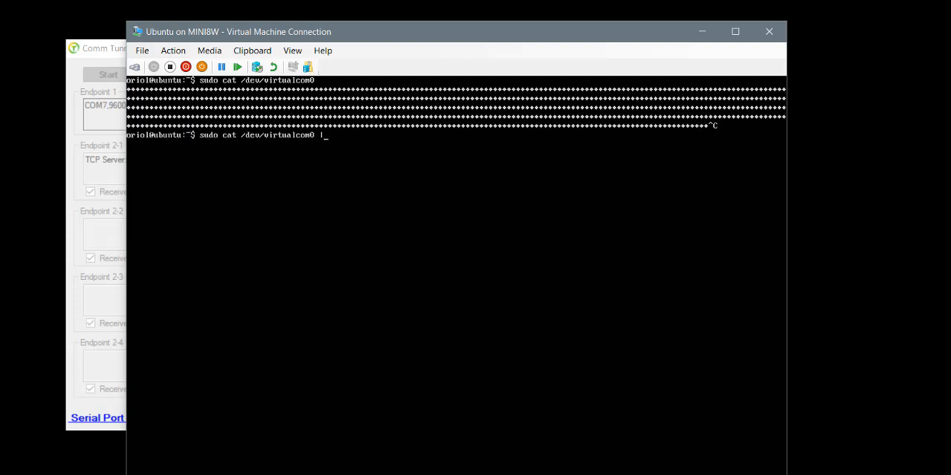
text(hexdump)
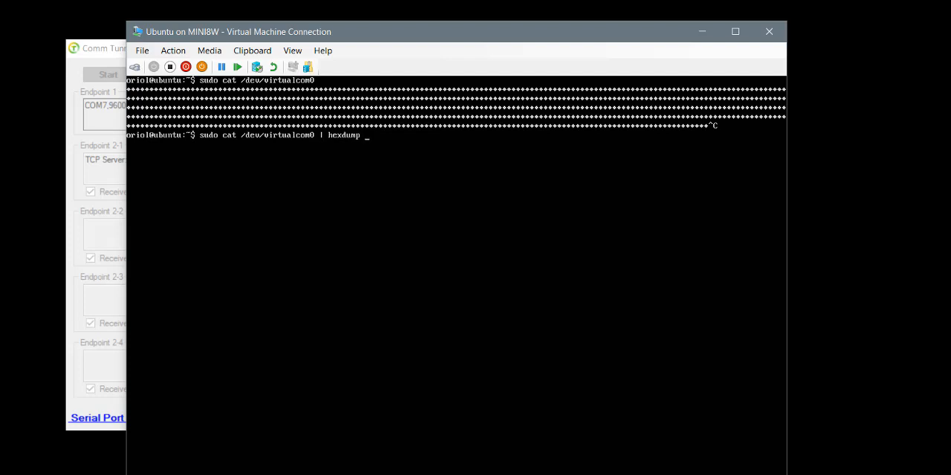